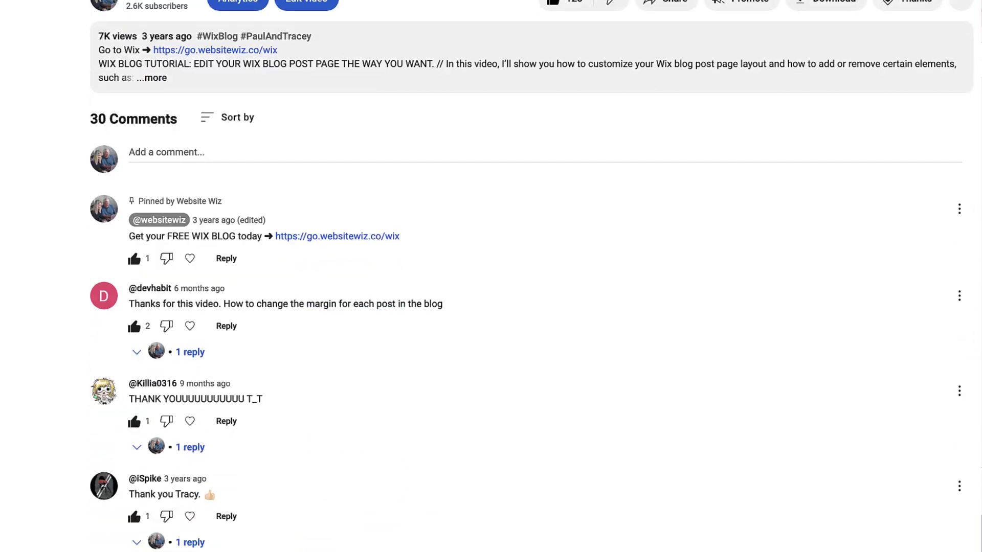
Scroll the video's comments down to the viewer question about a banner with a clickable button.
{"action": "scroll", "scroll_direction": "down", "scroll_amount": 3}
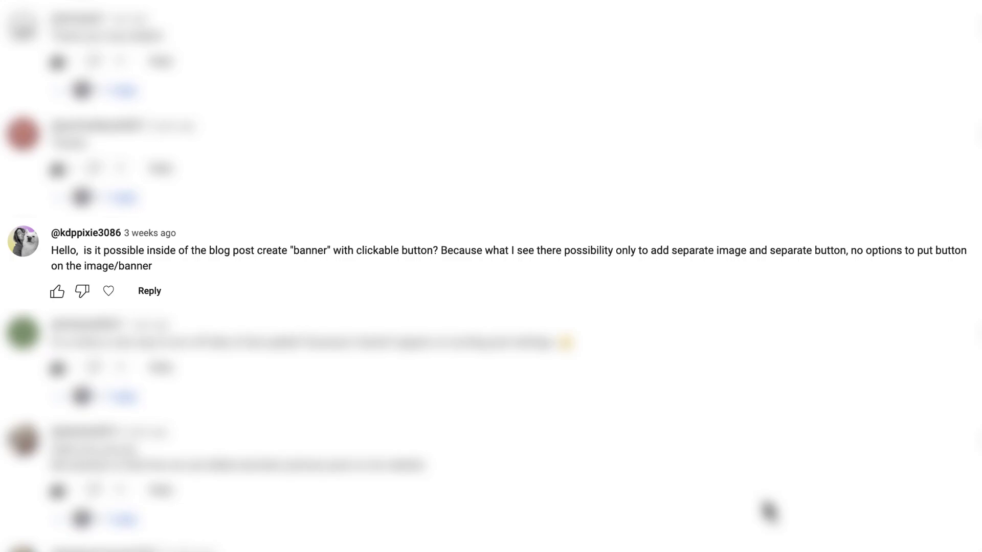
Switch from YouTube to the Wix Editor tab showing the travel blog site.
{"action": "left_click", "coordinate": [169, 18]}
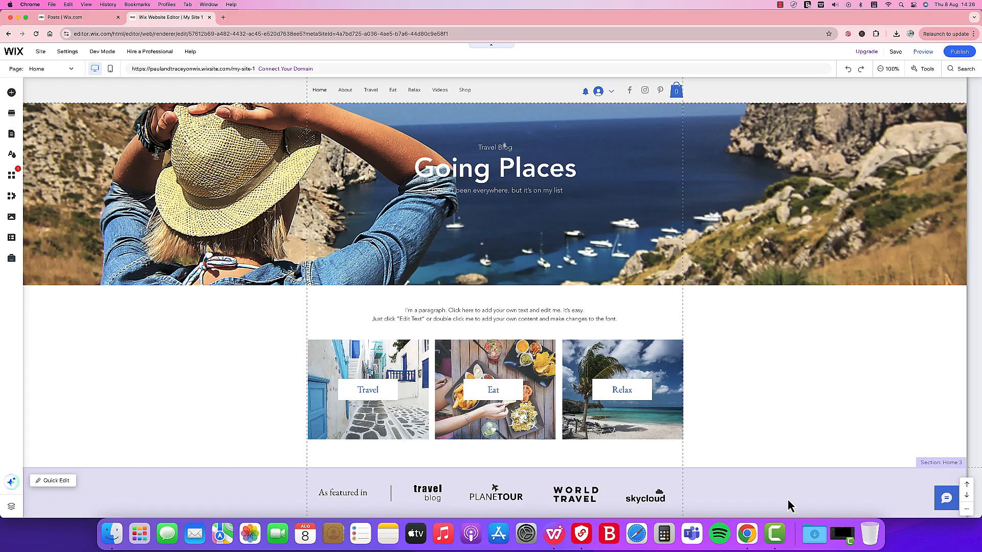
{"action": "mouse_move", "coordinate": [779, 495]}
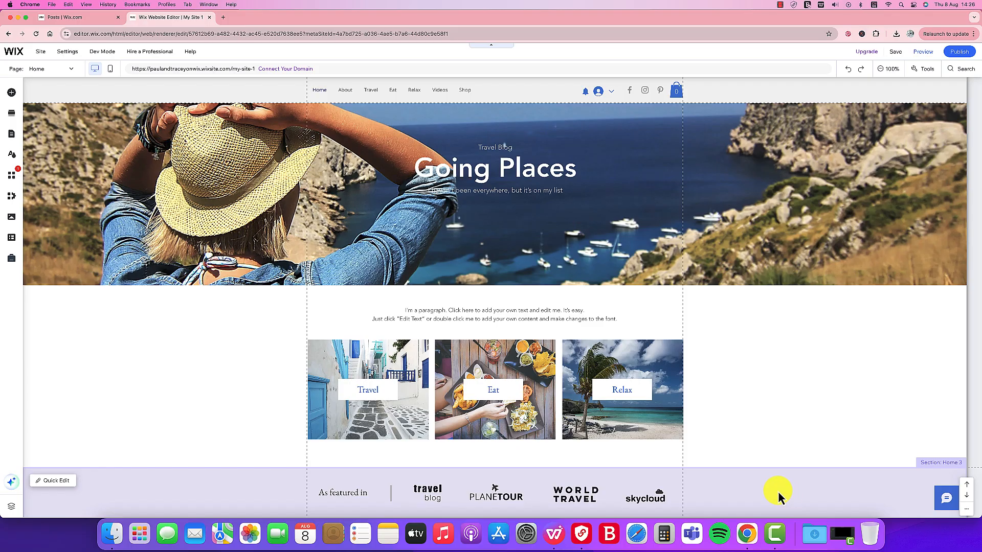
{"action": "mouse_move", "coordinate": [70, 68]}
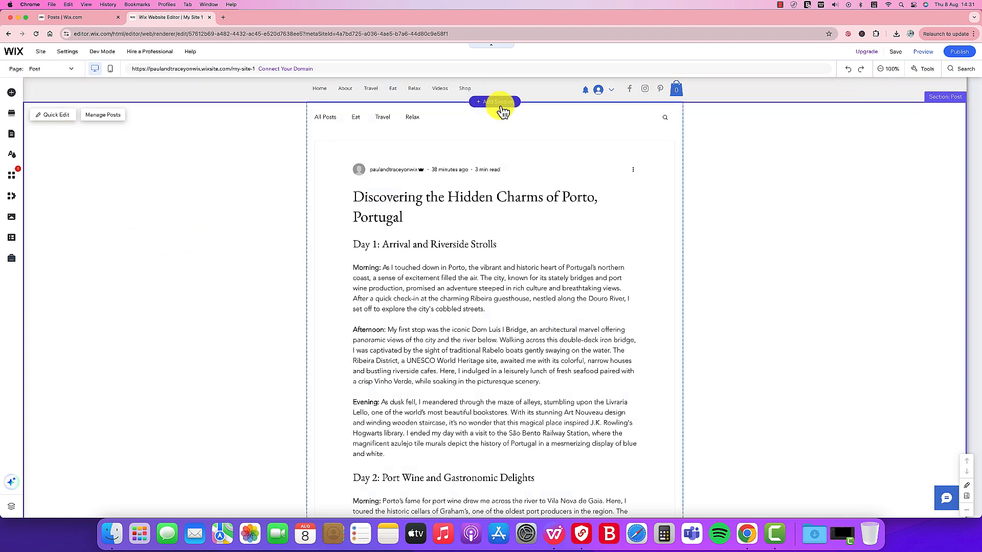
Add a blank section above the post section on the blog Post page.
{"action": "left_click", "coordinate": [494, 101]}
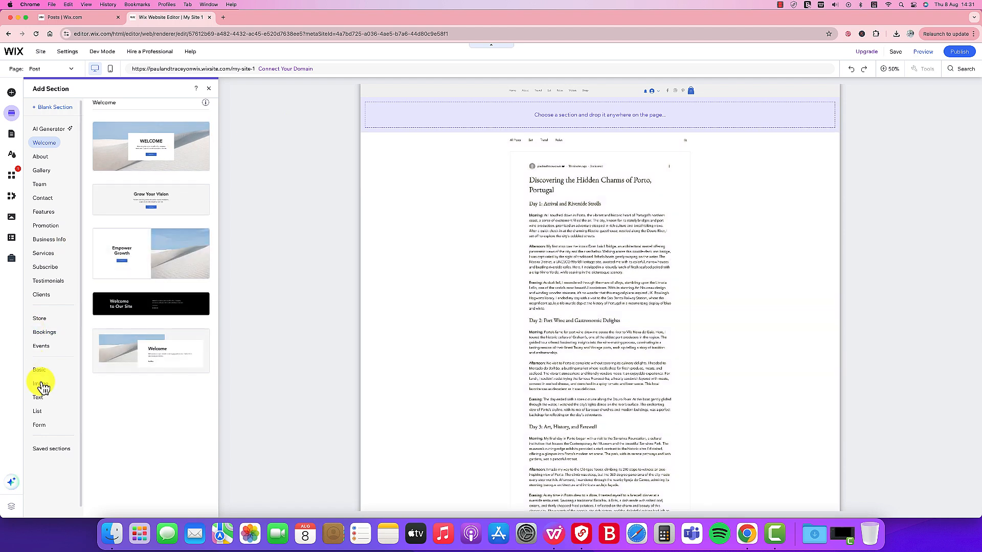
{"action": "left_click", "coordinate": [40, 370]}
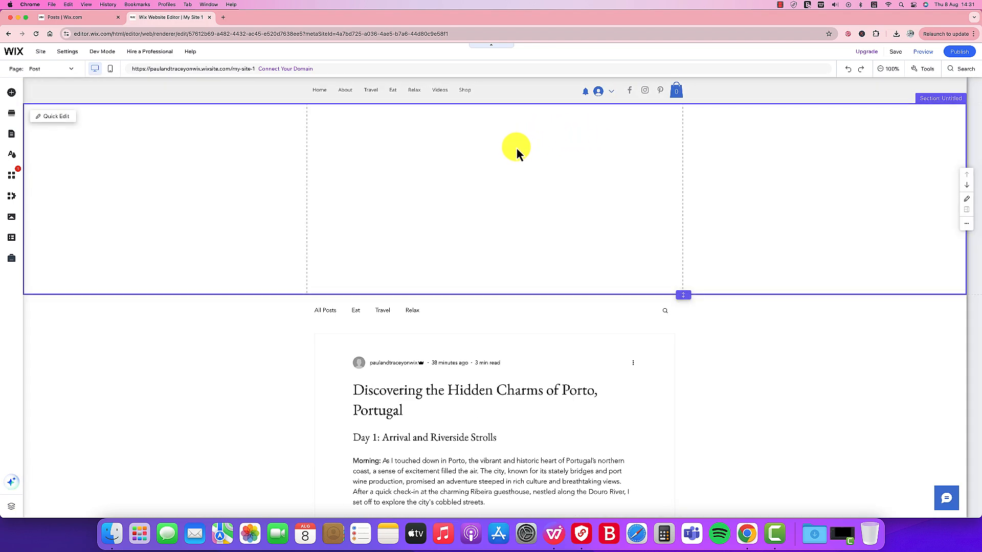
{"action": "mouse_move", "coordinate": [289, 145]}
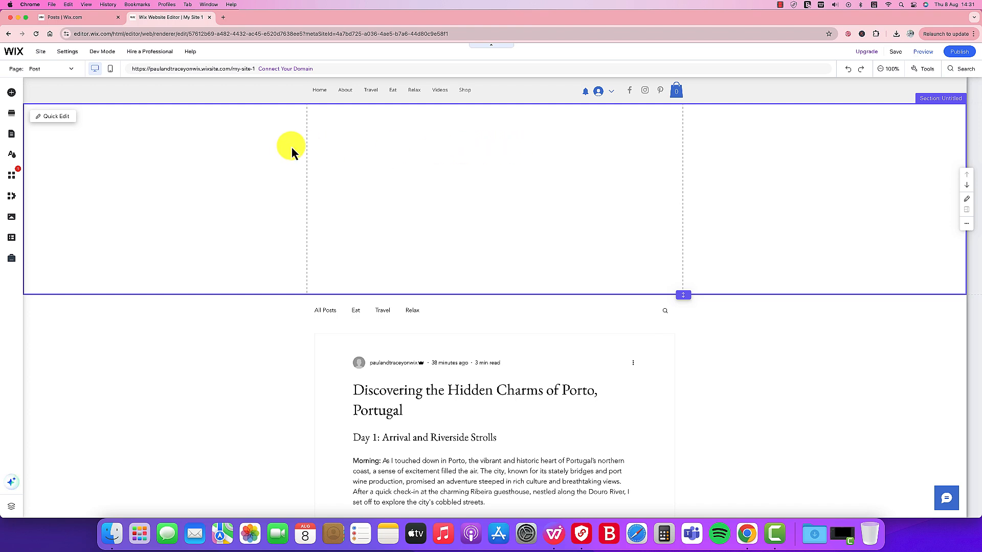
{"action": "mouse_move", "coordinate": [12, 92]}
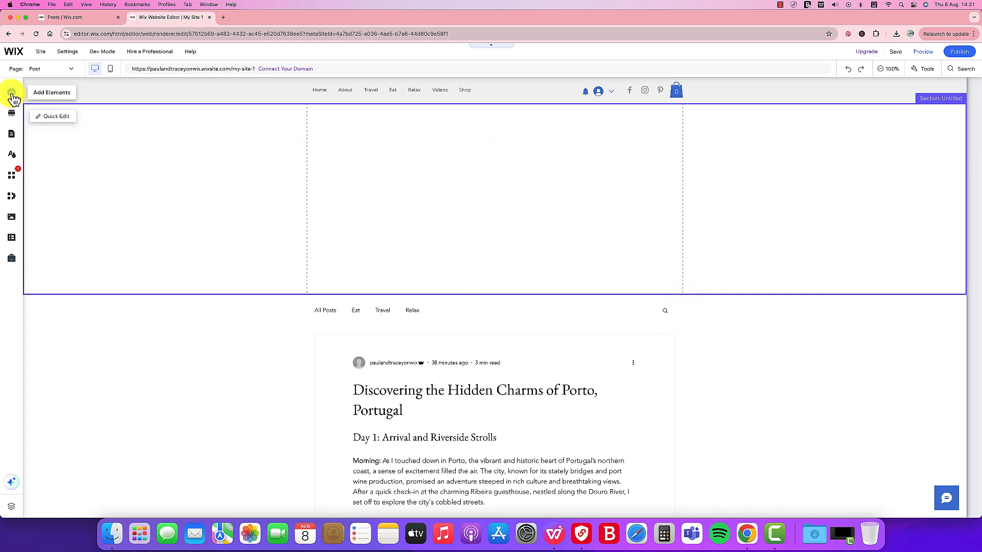
Place a full-width strip from Add Elements into the new section as a thin top band.
{"action": "left_click", "coordinate": [11, 92]}
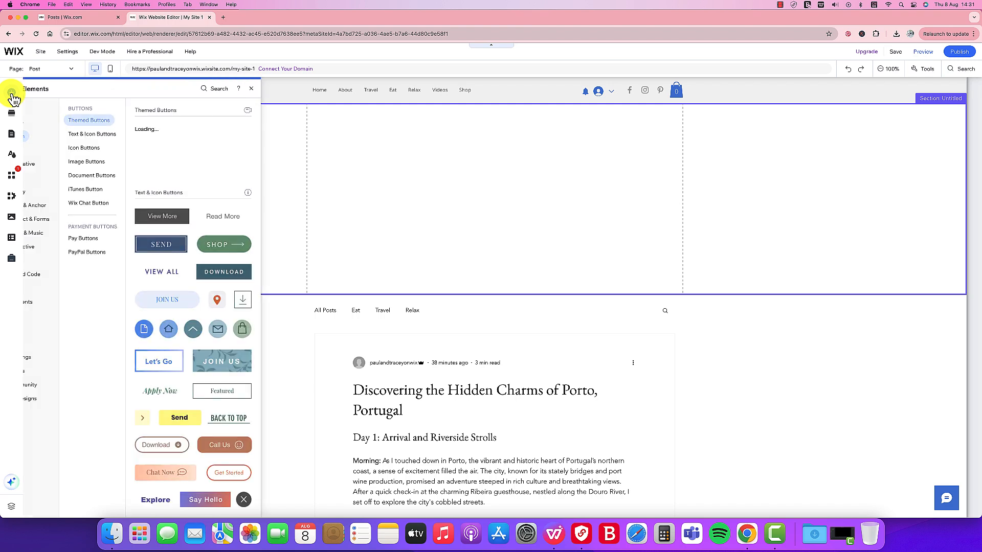
{"action": "left_click", "coordinate": [11, 92]}
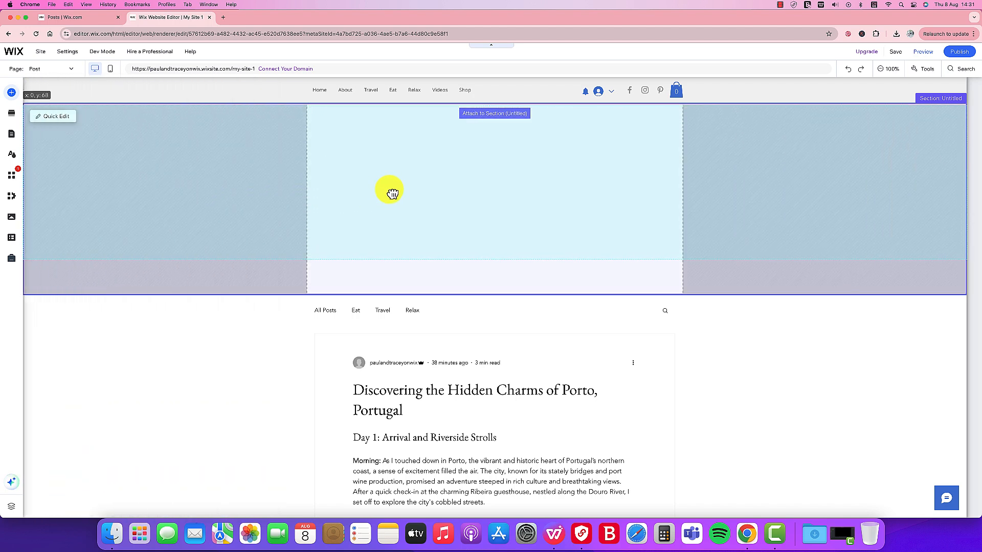
{"action": "left_click", "coordinate": [389, 190]}
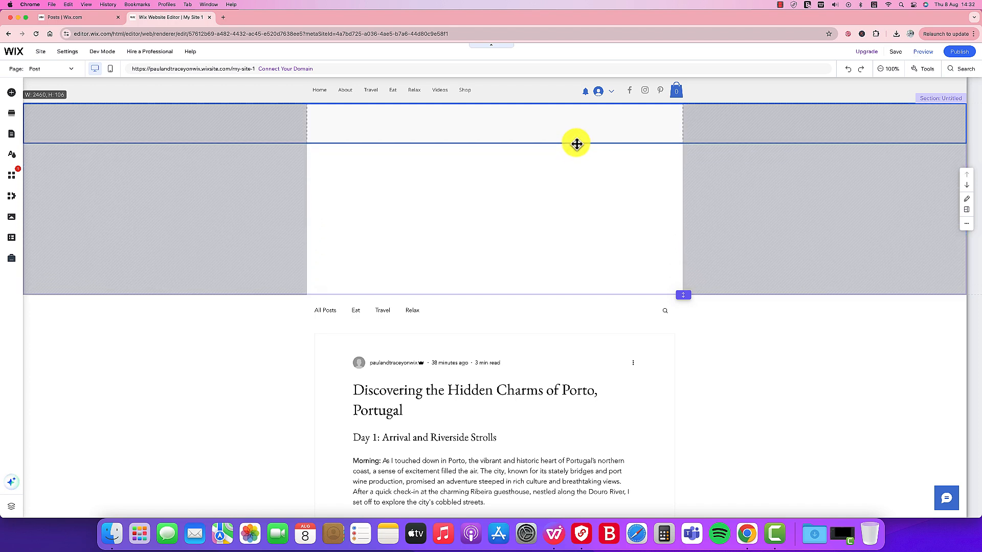
{"action": "left_click", "coordinate": [575, 144]}
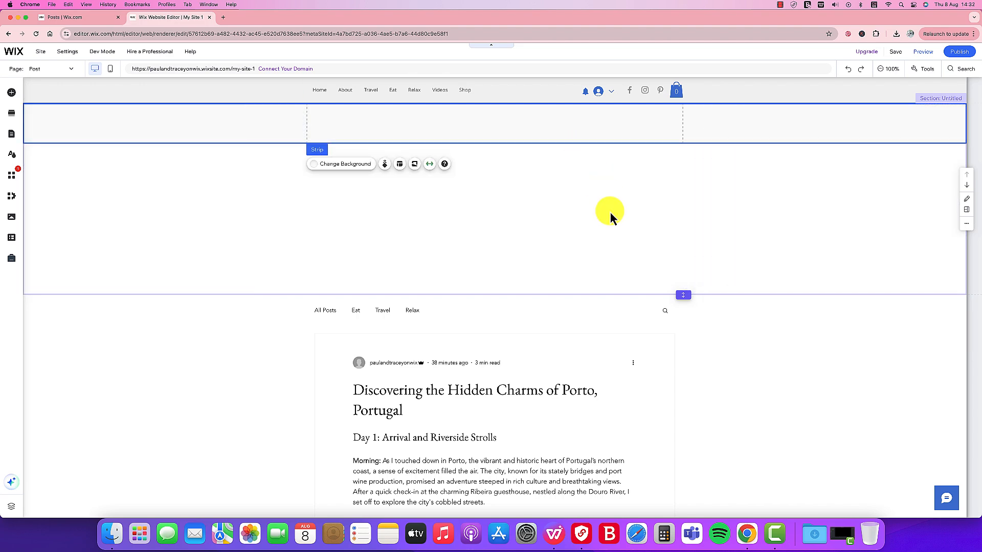
{"action": "mouse_move", "coordinate": [620, 182]}
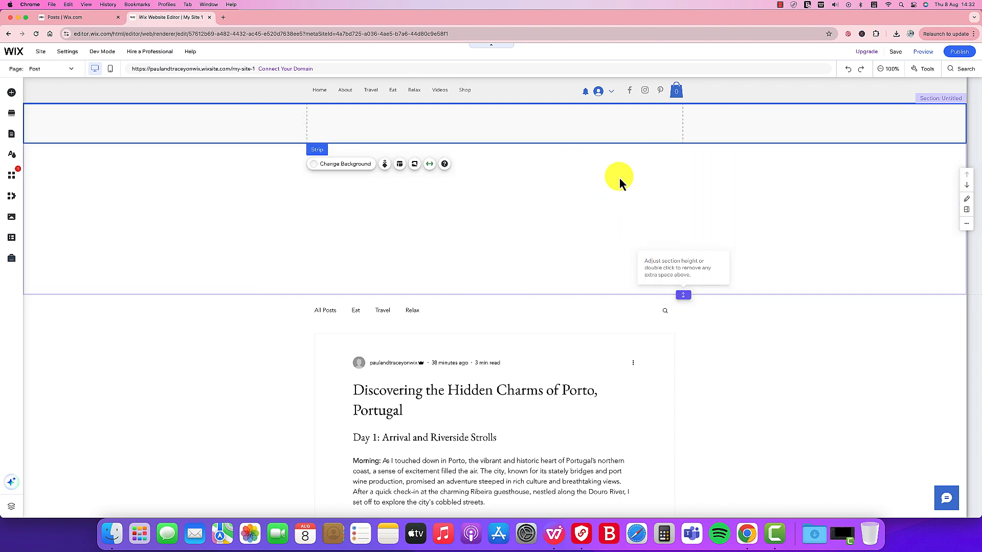
{"action": "mouse_move", "coordinate": [631, 236]}
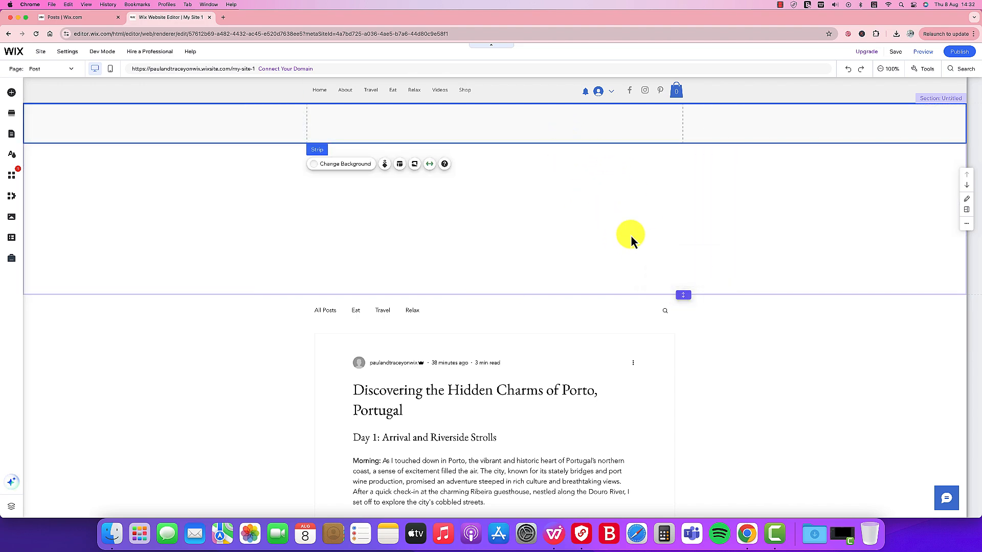
{"action": "mouse_move", "coordinate": [604, 221]}
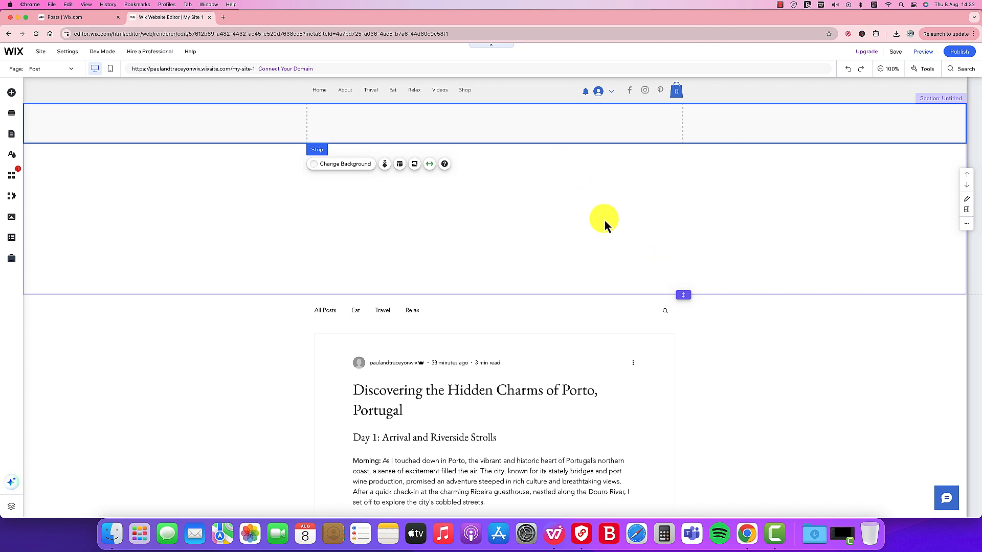
{"action": "mouse_move", "coordinate": [673, 280]}
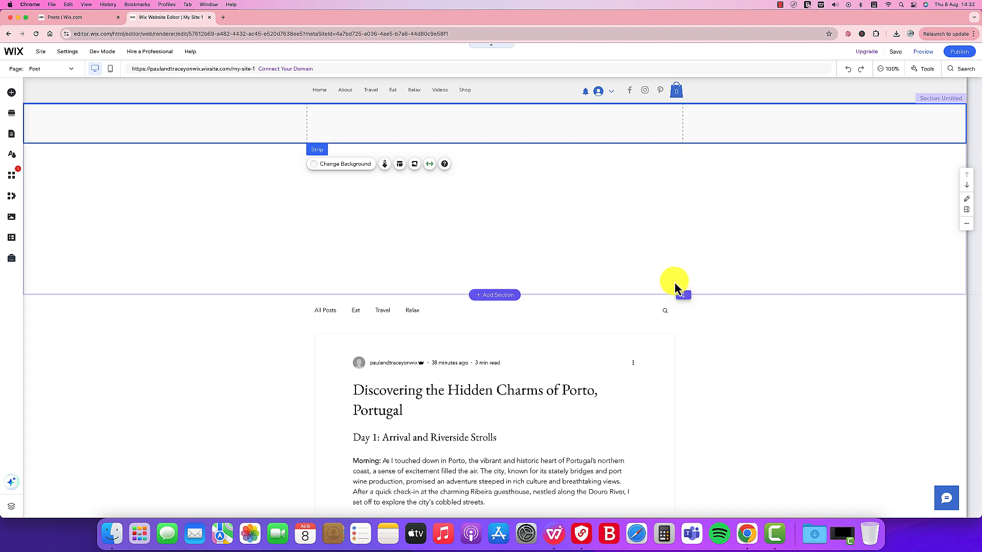
{"action": "mouse_move", "coordinate": [682, 295]}
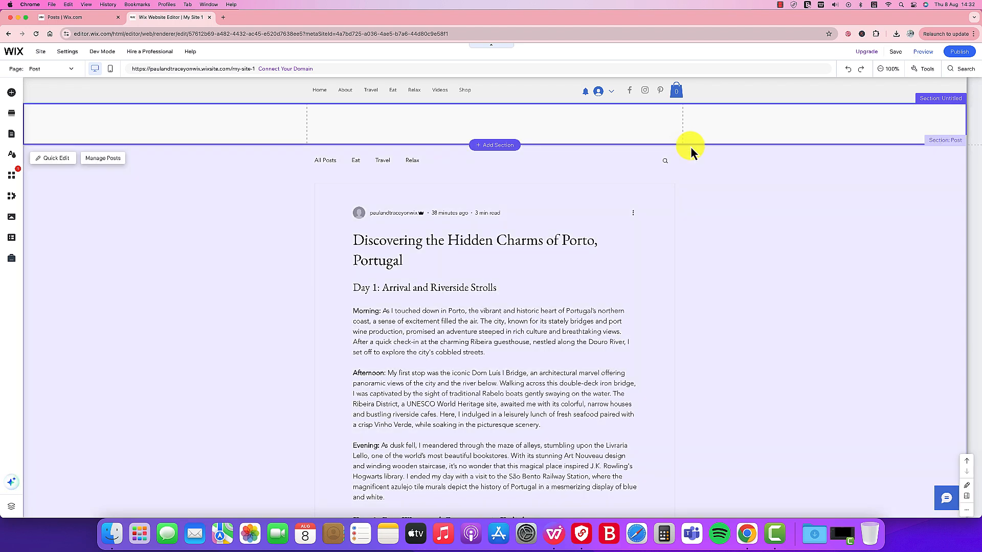
{"action": "mouse_move", "coordinate": [661, 174]}
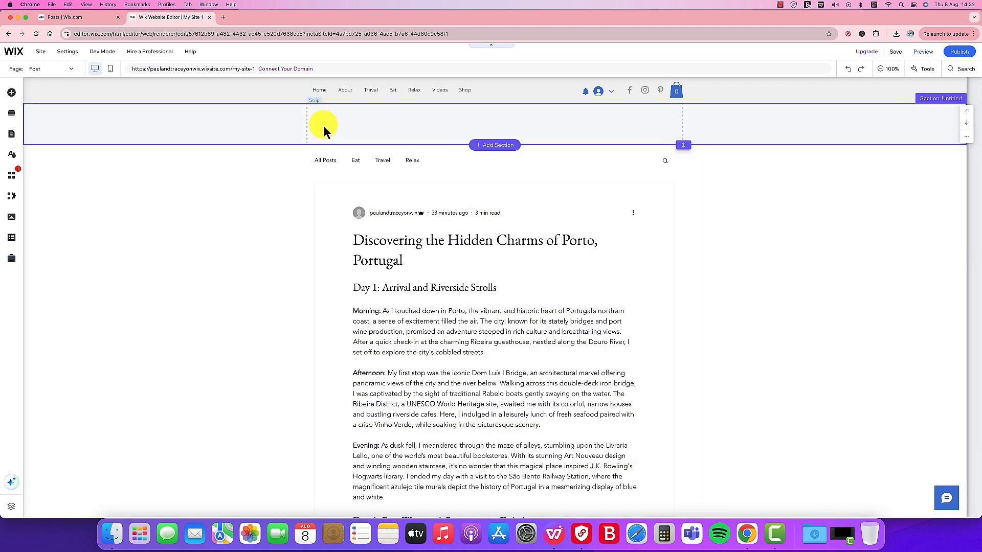
{"action": "mouse_move", "coordinate": [11, 92]}
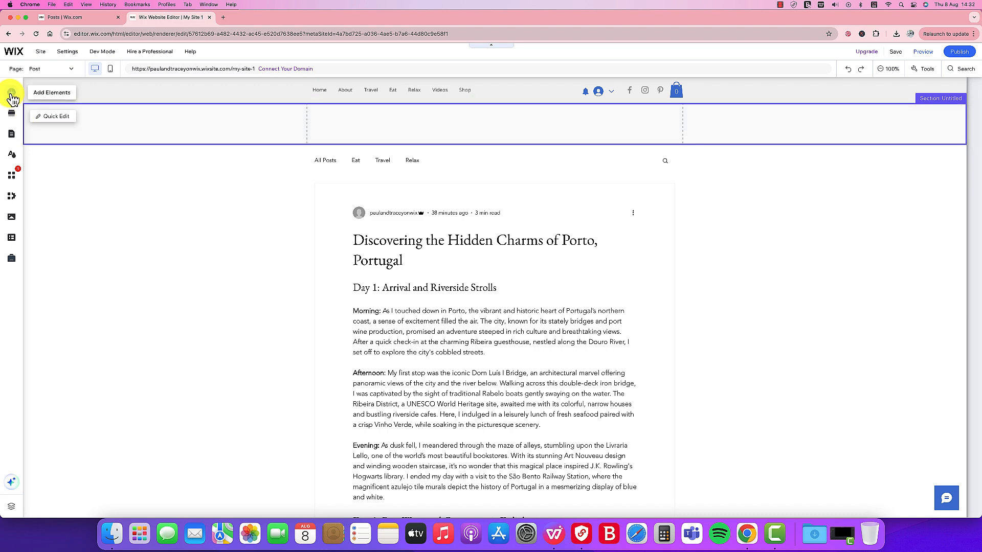
Add a Helvetica placeholder paragraph to the strip and widen it across the strip.
{"action": "left_click", "coordinate": [11, 92]}
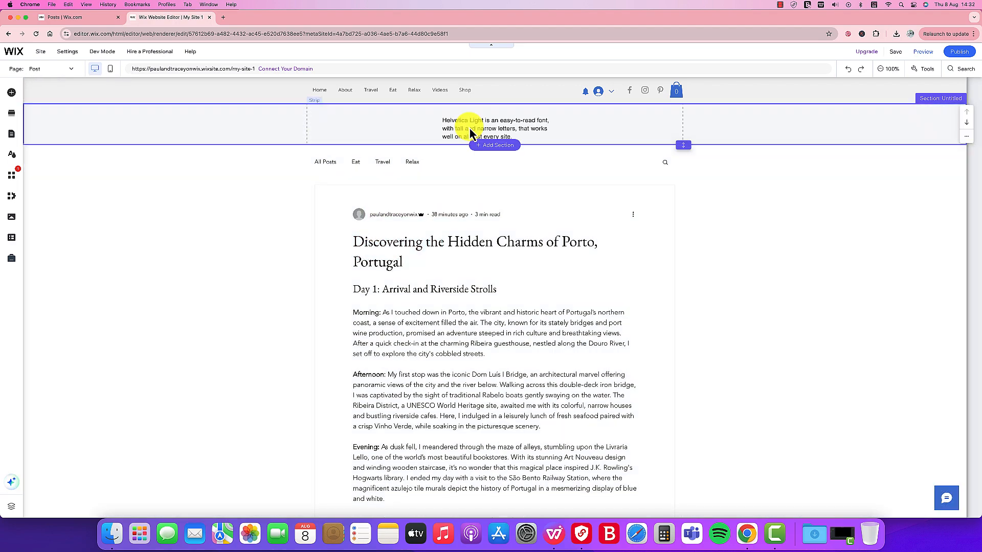
{"action": "left_click", "coordinate": [495, 128]}
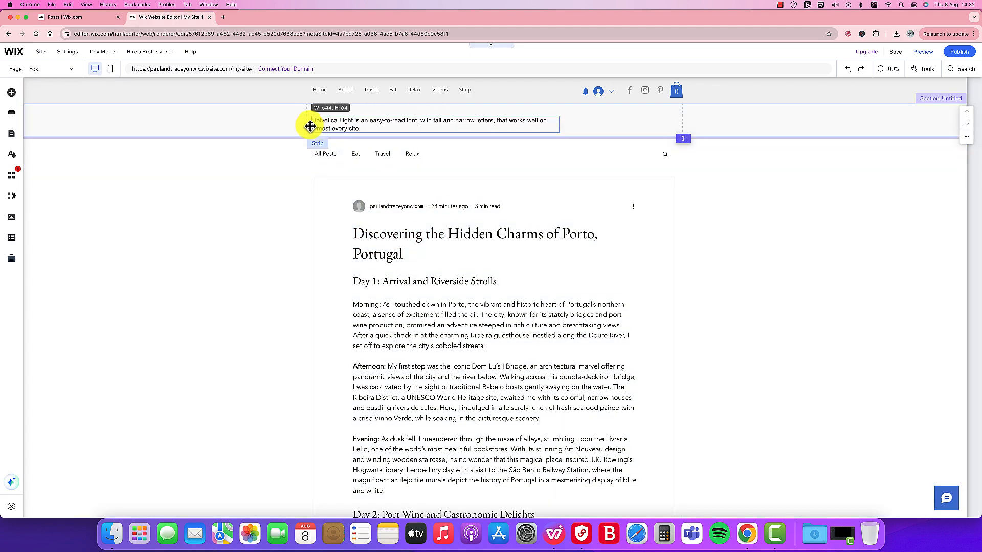
{"action": "left_click", "coordinate": [431, 124]}
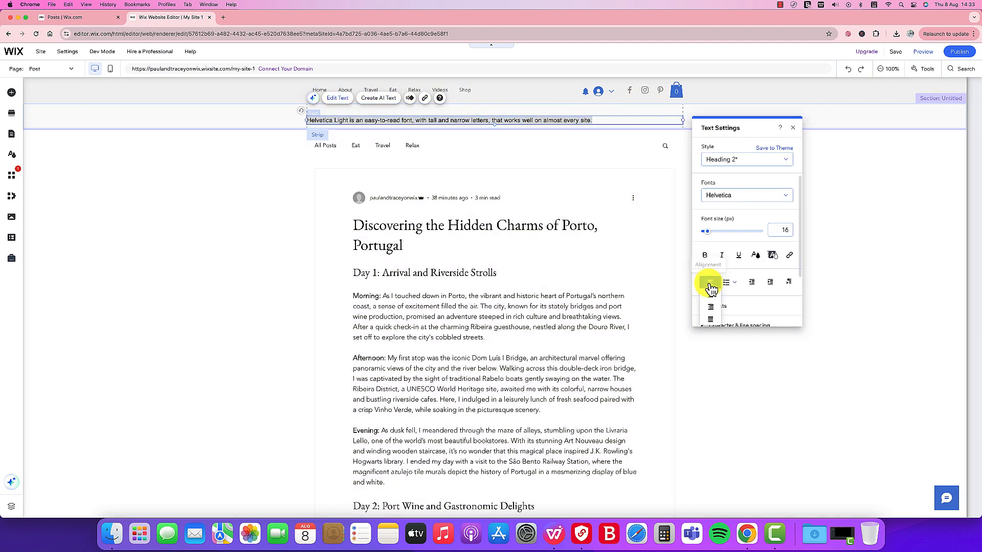
Center-align the strip text and replace it with 'This is a banner'.
{"action": "left_click", "coordinate": [702, 282]}
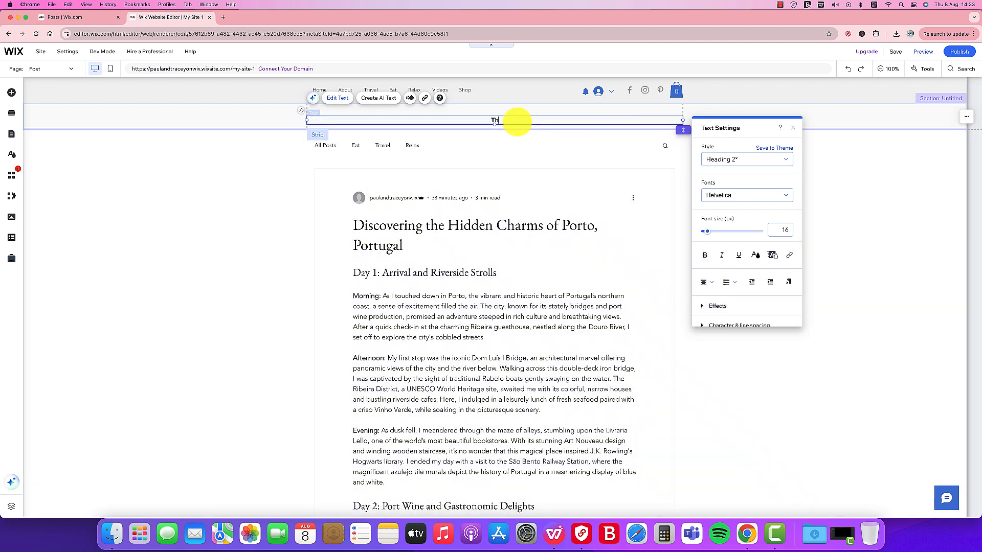
{"action": "type", "text": "This is a banner"}
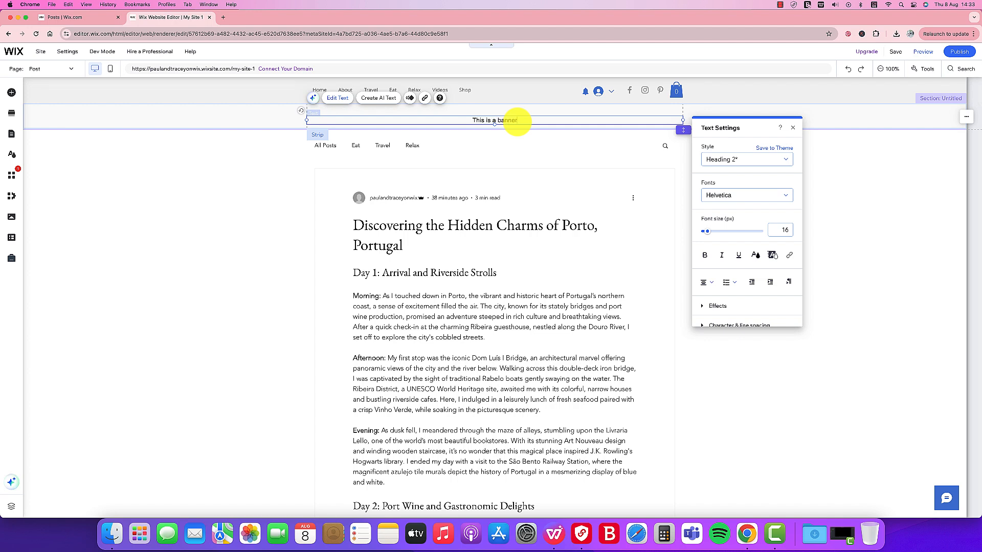
{"action": "left_click", "coordinate": [573, 150]}
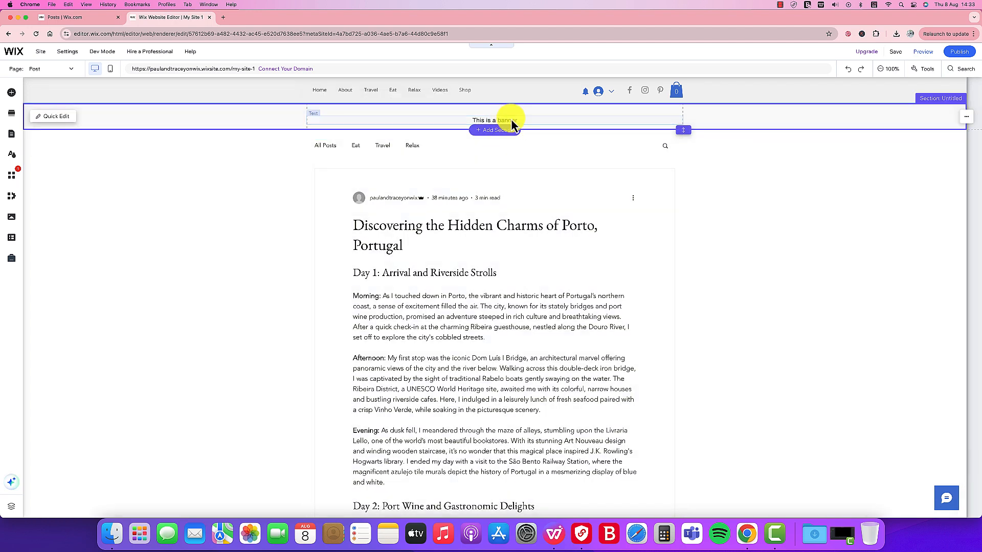
Drag the 'This is a banner' text box to the strip's horizontal centre guide.
{"action": "left_click", "coordinate": [495, 120]}
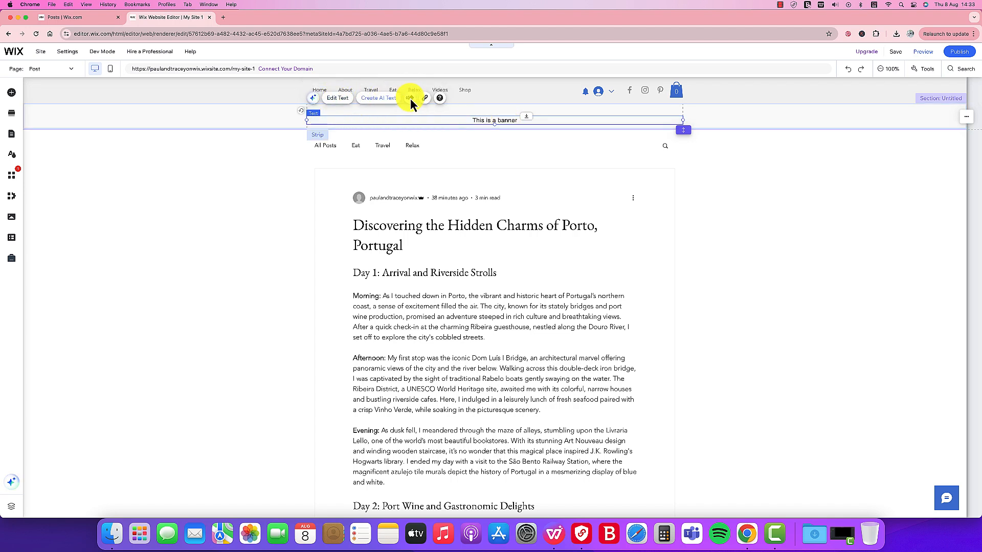
{"action": "mouse_move", "coordinate": [495, 116]}
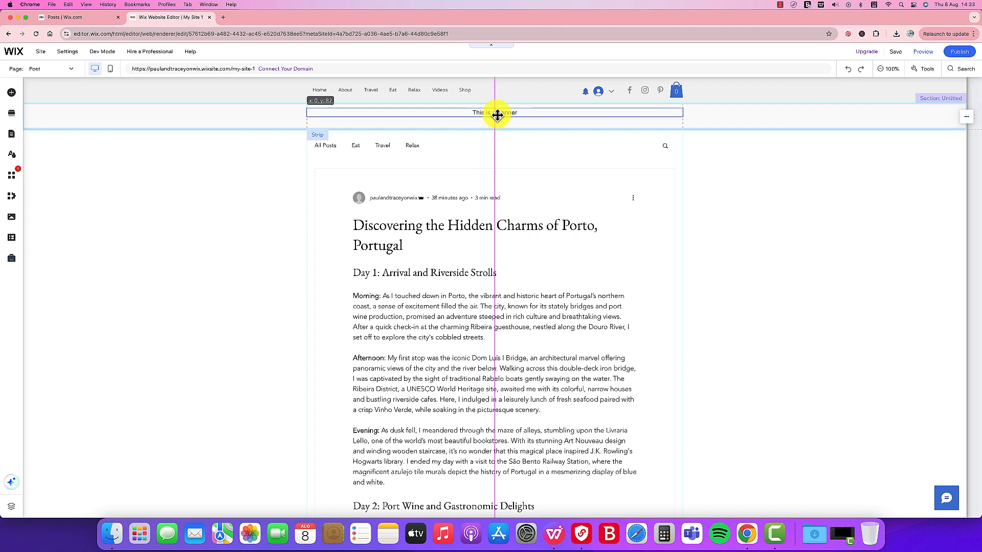
{"action": "left_click", "coordinate": [497, 113]}
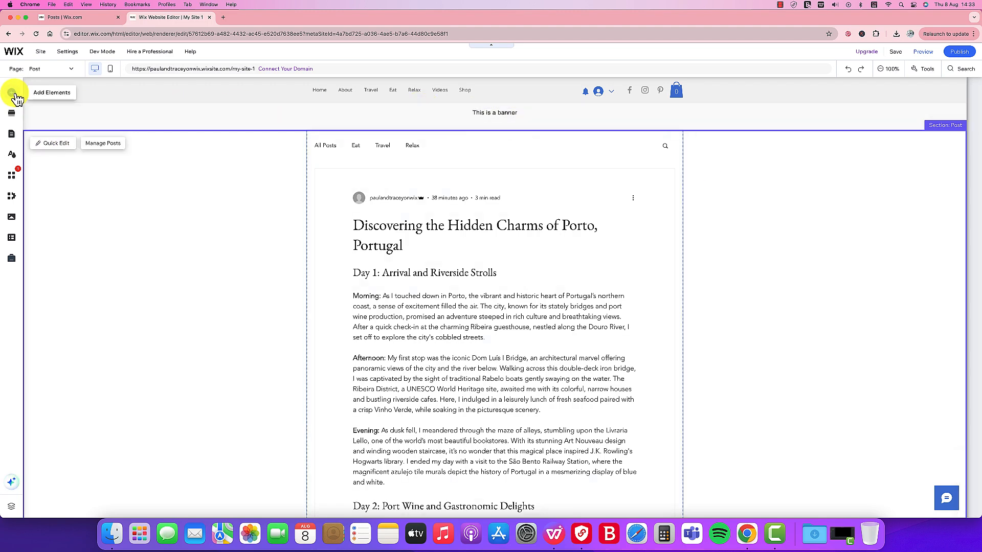
Add a button to the strip and centre it below the 'This is a banner' text.
{"action": "left_click", "coordinate": [11, 92]}
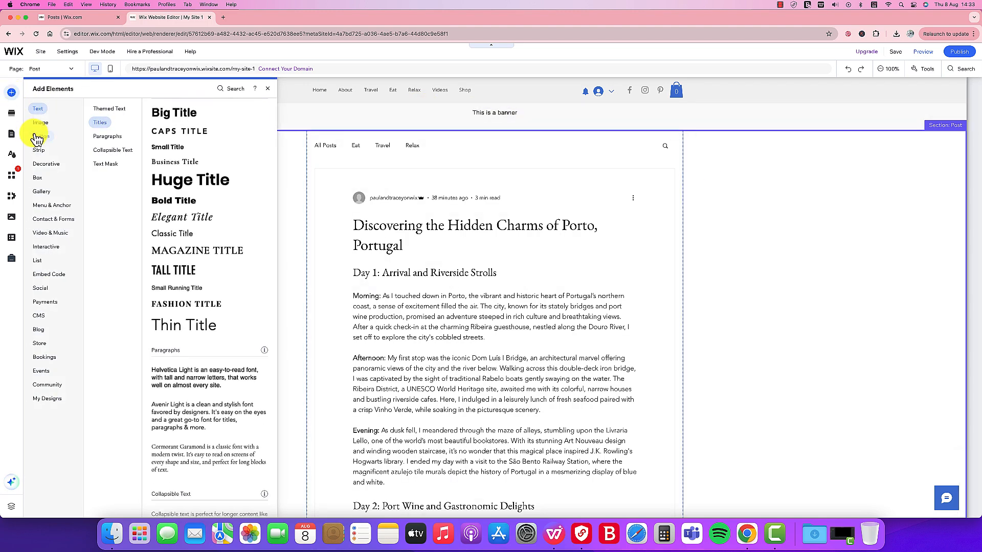
{"action": "left_click", "coordinate": [39, 136]}
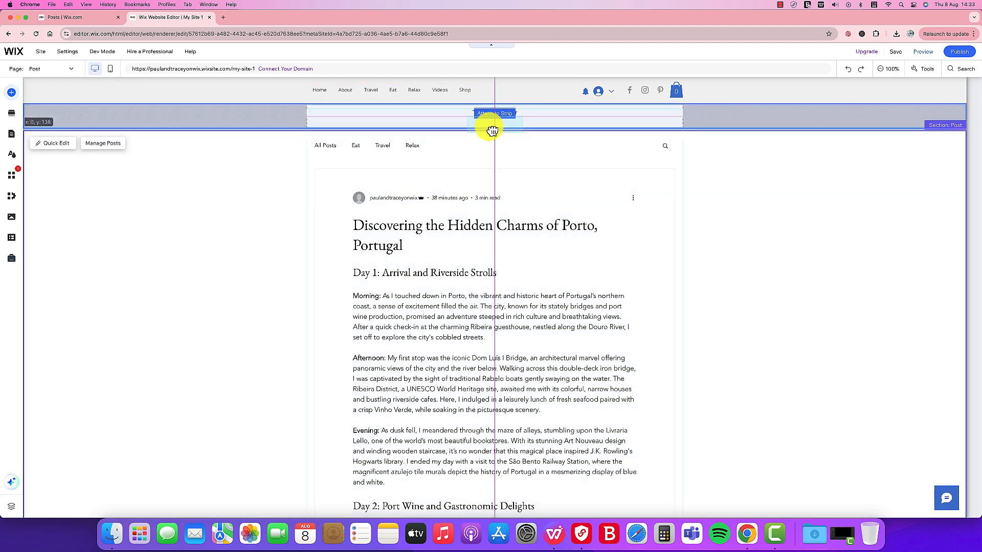
{"action": "left_click", "coordinate": [493, 124]}
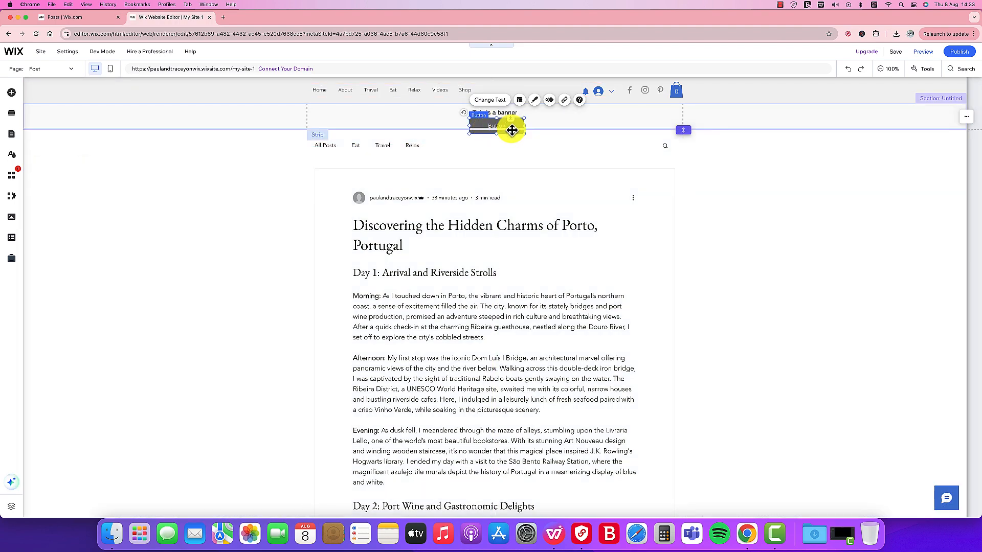
{"action": "mouse_move", "coordinate": [642, 129]}
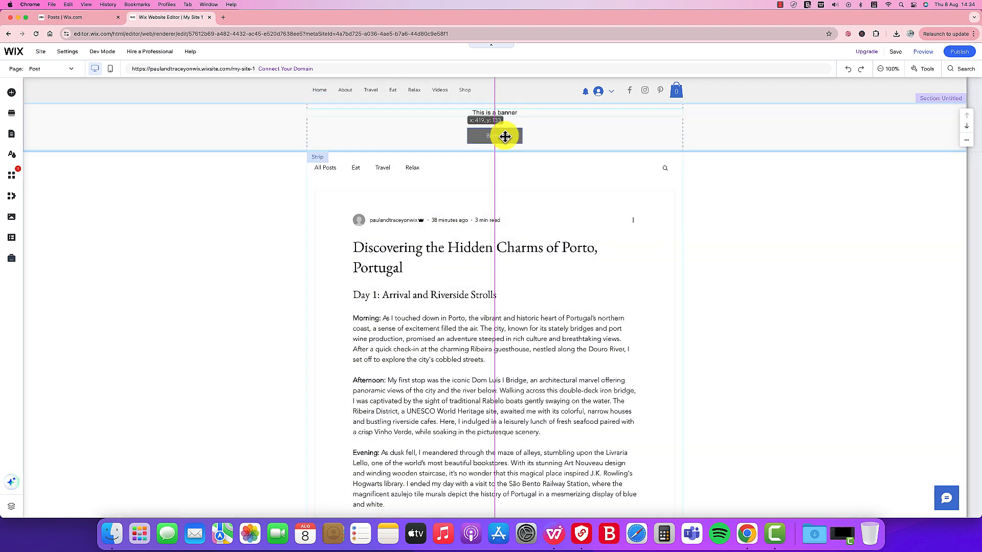
{"action": "left_click", "coordinate": [494, 136]}
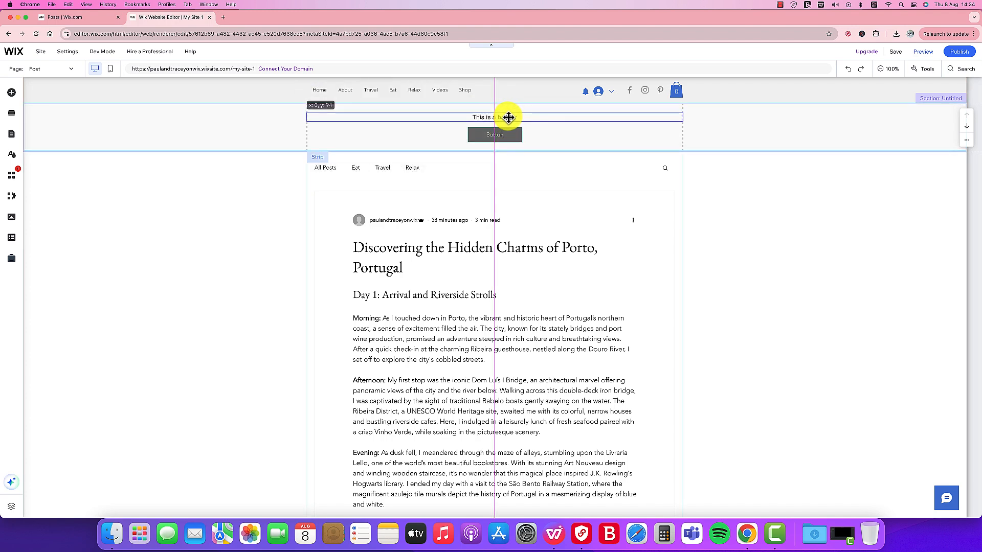
Change the banner button's label to 'Call to Action' in Button Settings.
{"action": "left_click", "coordinate": [494, 117]}
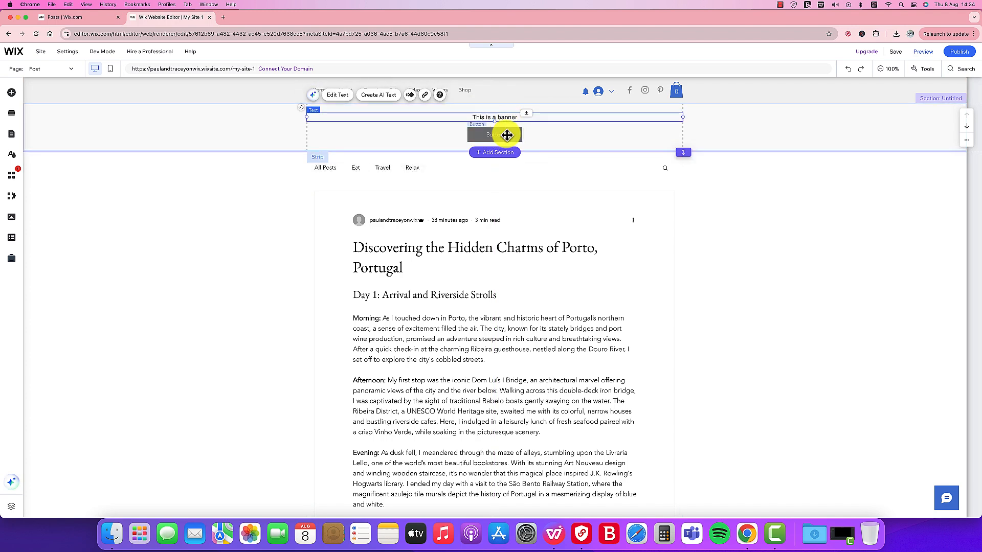
{"action": "left_click", "coordinate": [494, 134]}
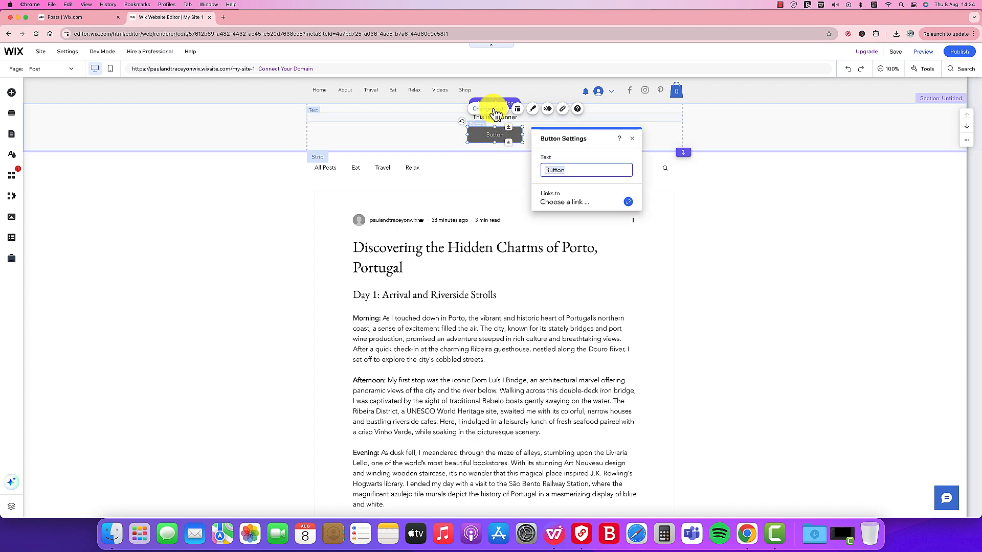
{"action": "type", "text": "Call to"}
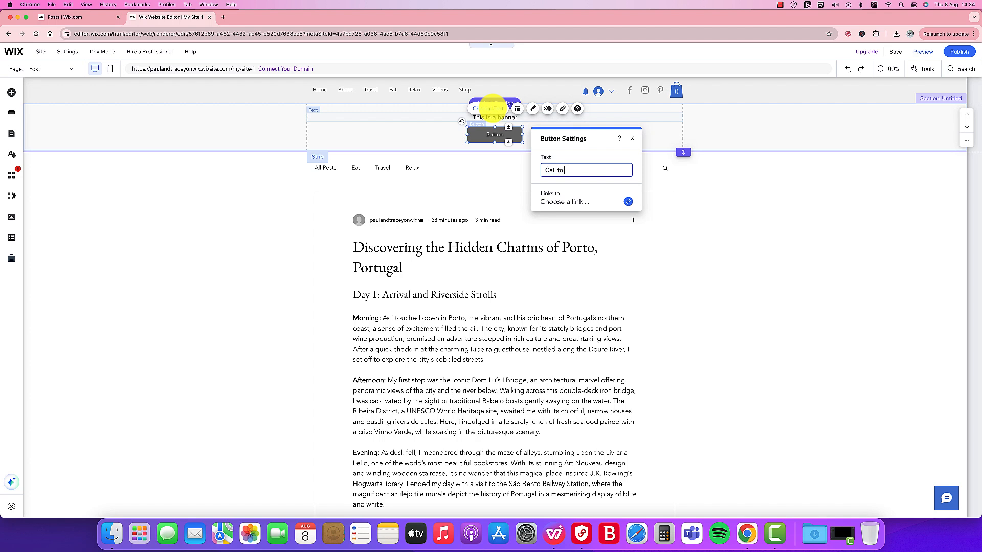
{"action": "type", "text": "Action"}
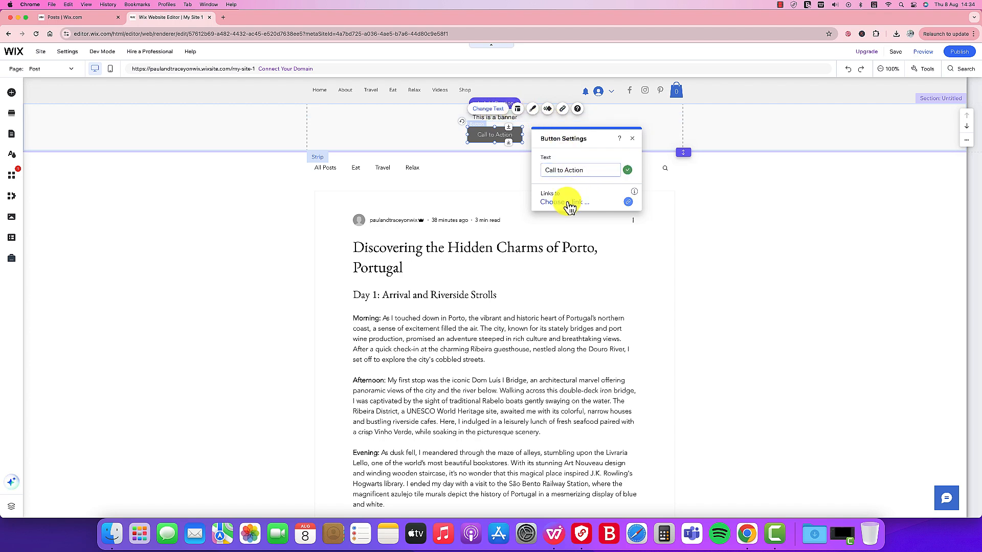
Link the Call to Action button to the Home page and confirm with Done.
{"action": "left_click", "coordinate": [563, 202]}
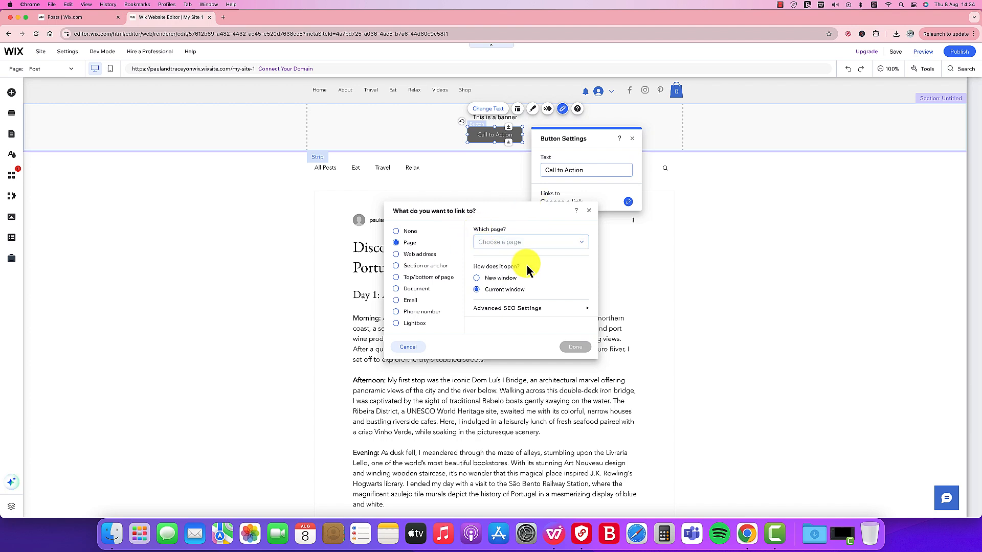
{"action": "left_click", "coordinate": [530, 243]}
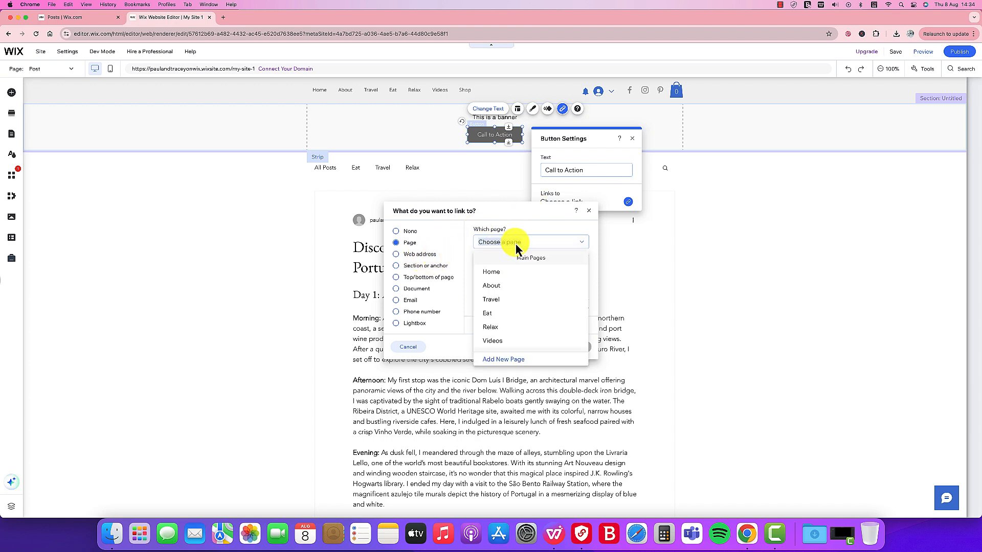
{"action": "left_click", "coordinate": [491, 272]}
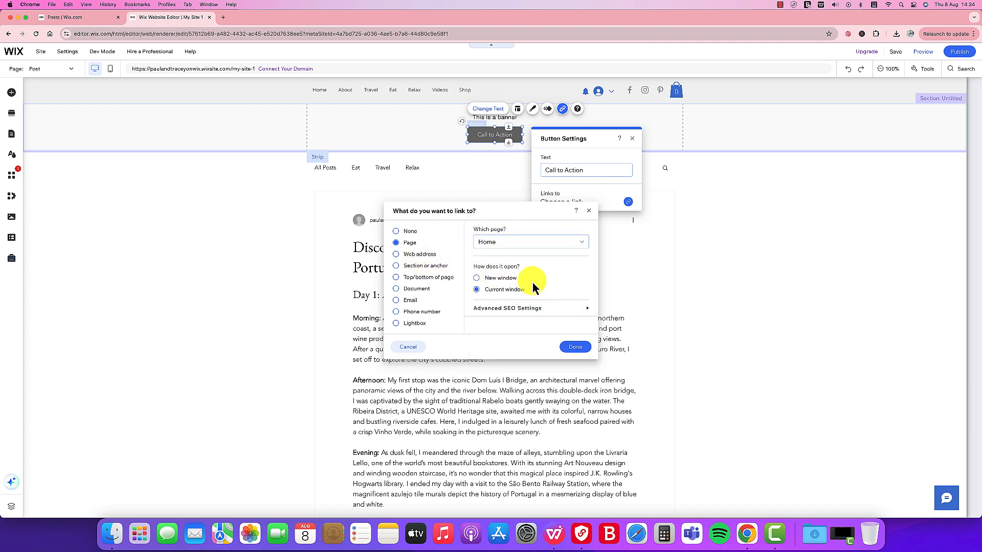
{"action": "mouse_move", "coordinate": [398, 259]}
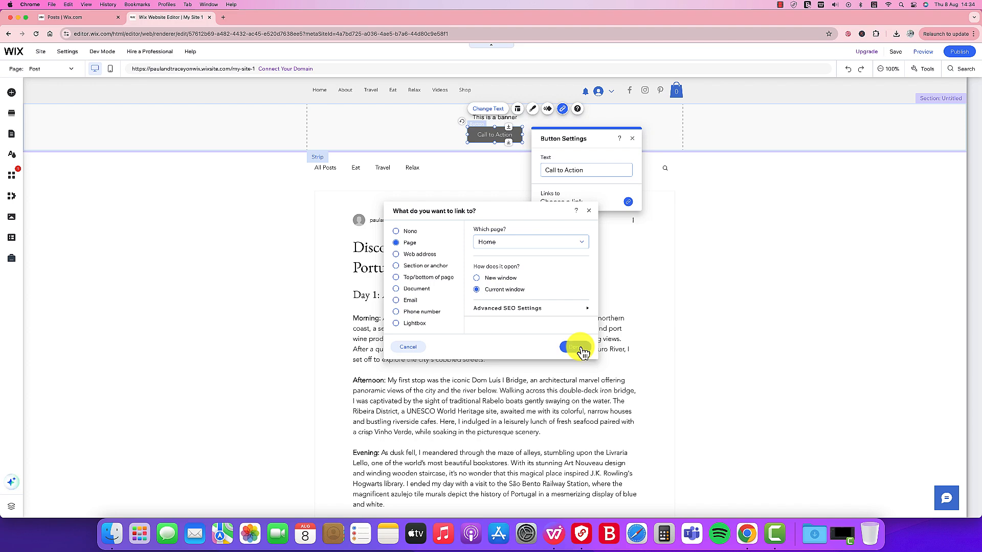
{"action": "left_click", "coordinate": [574, 347]}
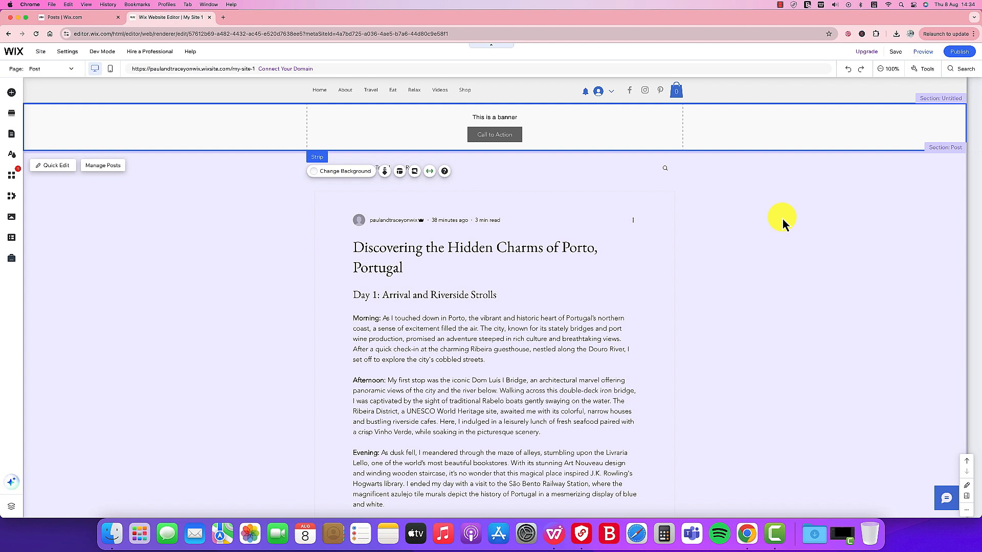
Publish the site and view the live version from the Congratulations dialog.
{"action": "left_click", "coordinate": [966, 57]}
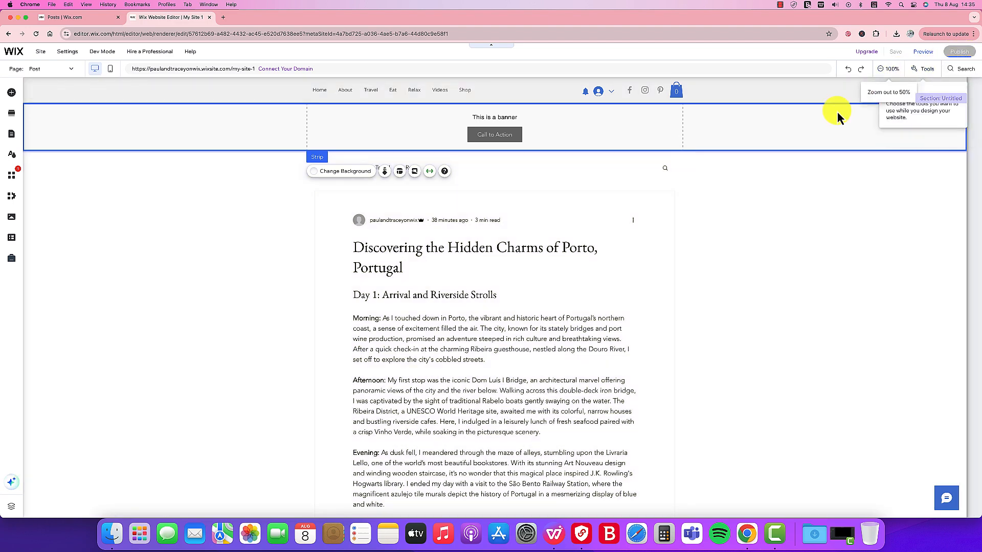
{"action": "left_click", "coordinate": [959, 51]}
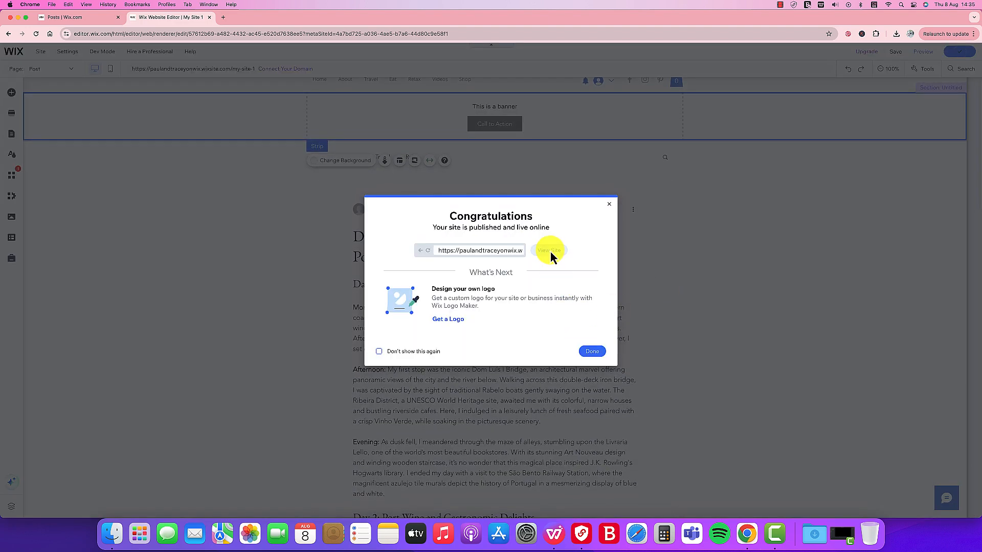
{"action": "left_click", "coordinate": [548, 249]}
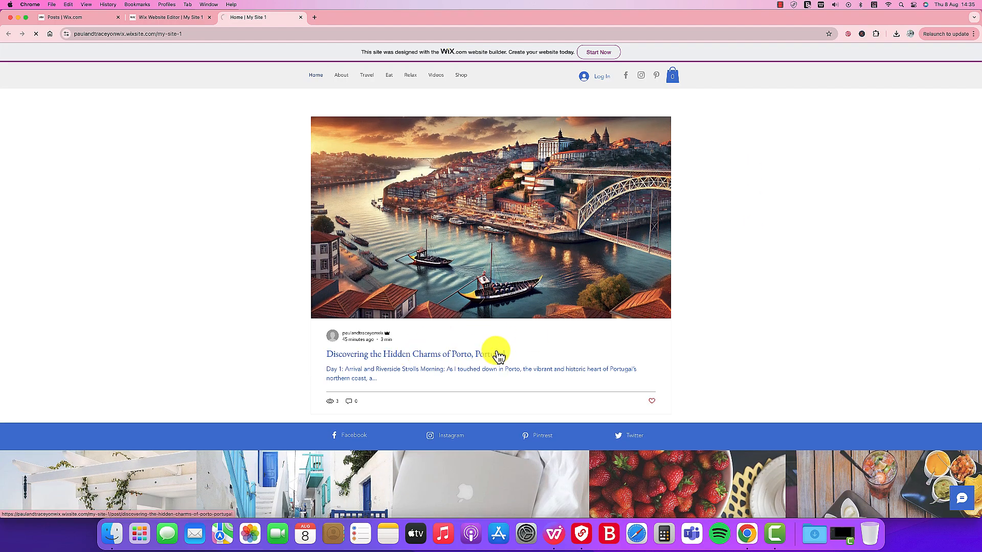
Open the 'Discovering the Hidden Charms of Porto, Portugal' post on the live site.
{"action": "left_click", "coordinate": [403, 353]}
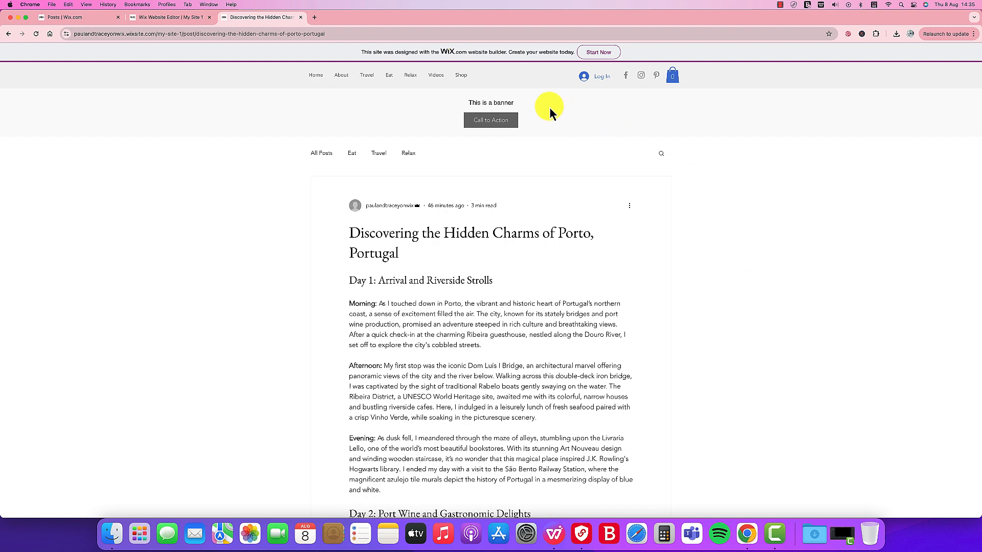
{"action": "mouse_move", "coordinate": [620, 120]}
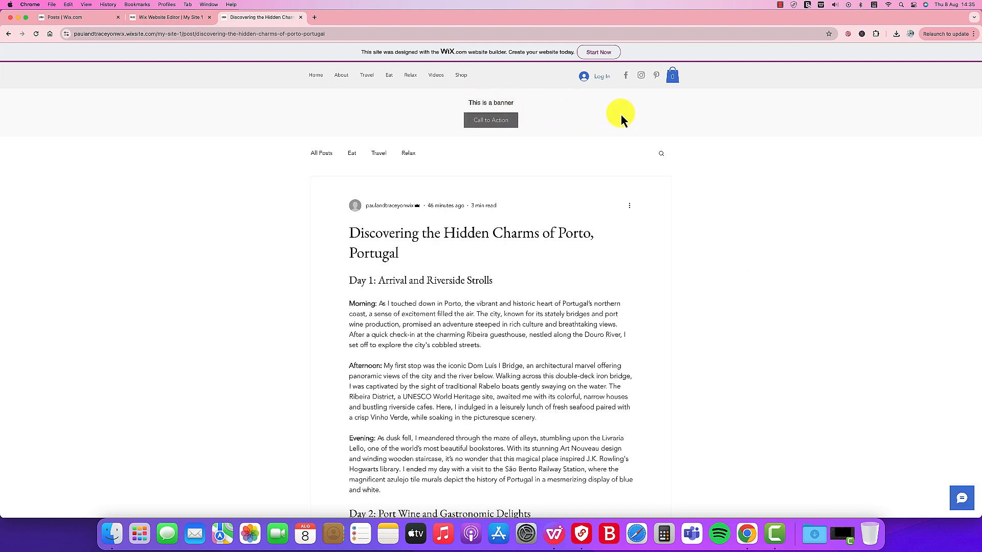
{"action": "mouse_move", "coordinate": [679, 250]}
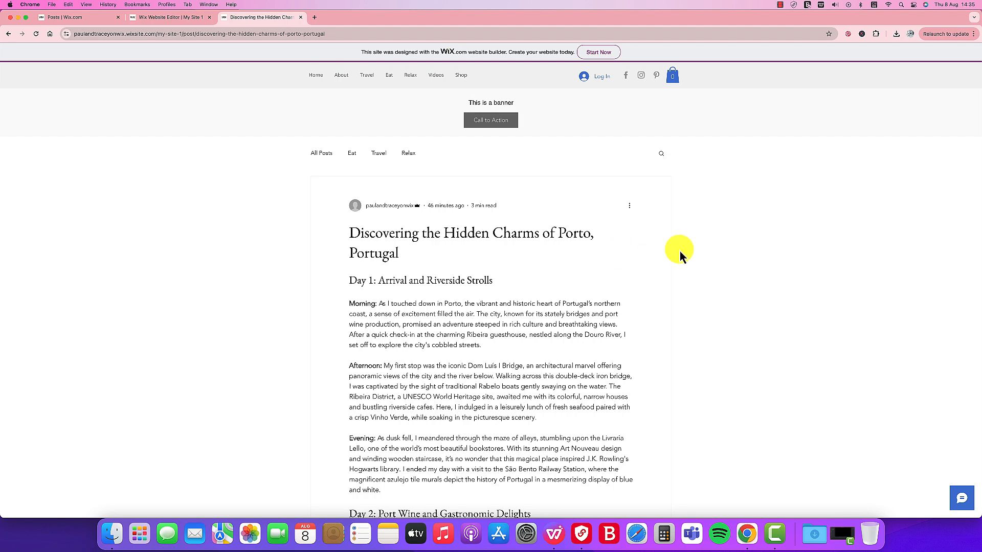
{"action": "mouse_move", "coordinate": [720, 119]}
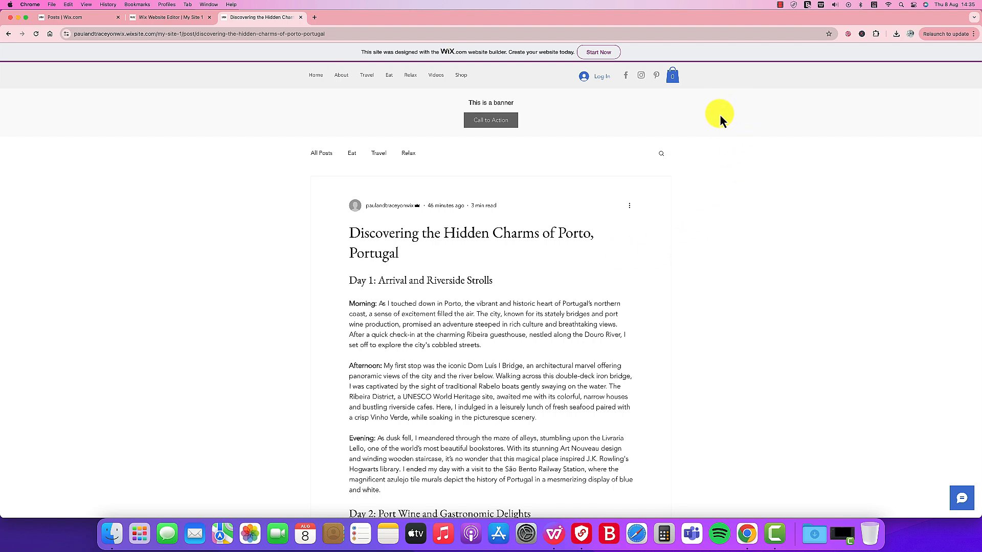
{"action": "mouse_move", "coordinate": [526, 122]}
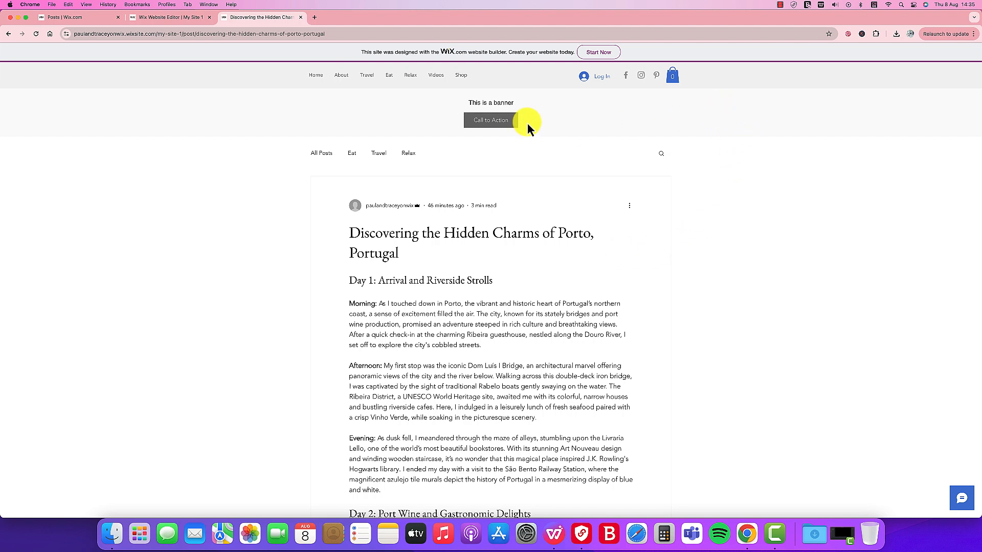
Return to the Wix Editor tab and close the publish Congratulations dialog with Done.
{"action": "left_click", "coordinate": [168, 18]}
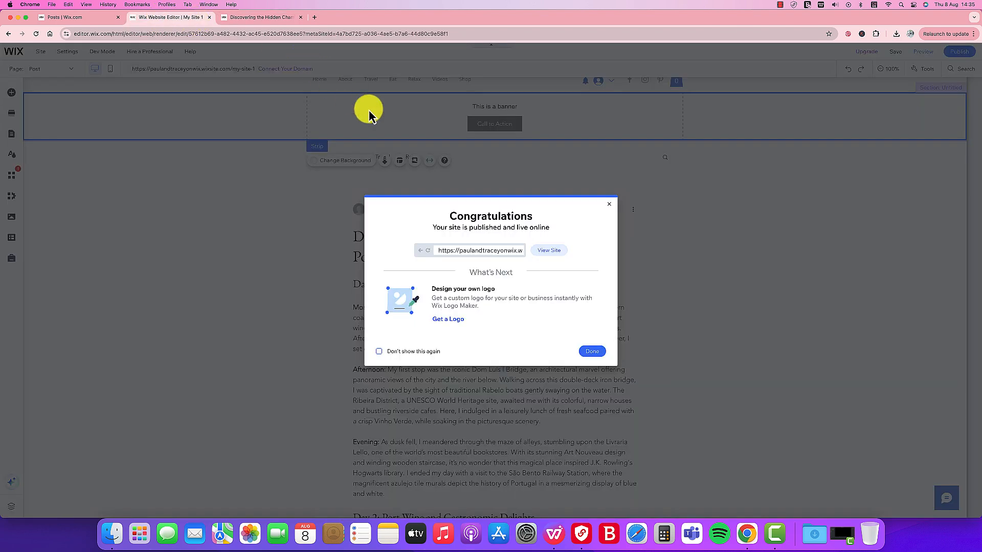
{"action": "left_click", "coordinate": [591, 350]}
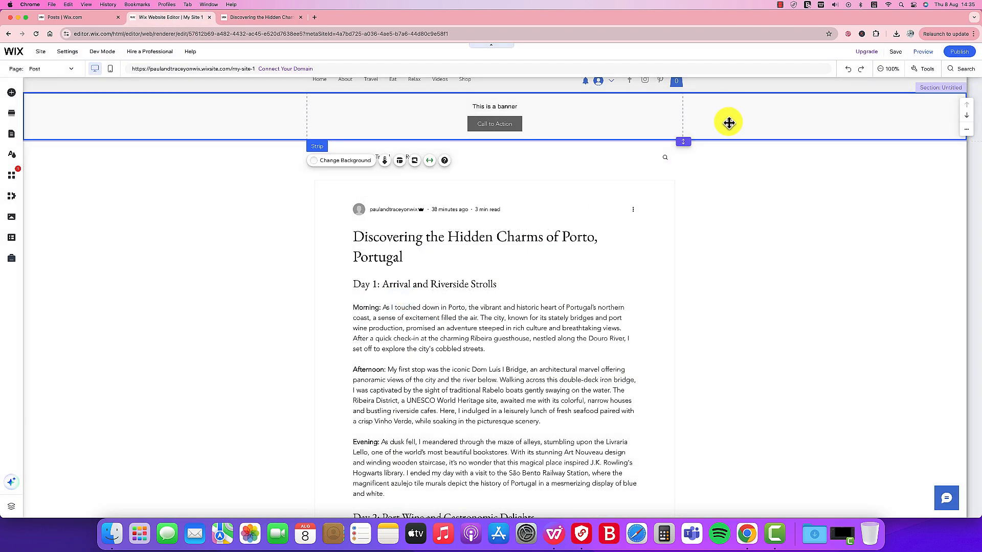
{"action": "mouse_move", "coordinate": [622, 122]}
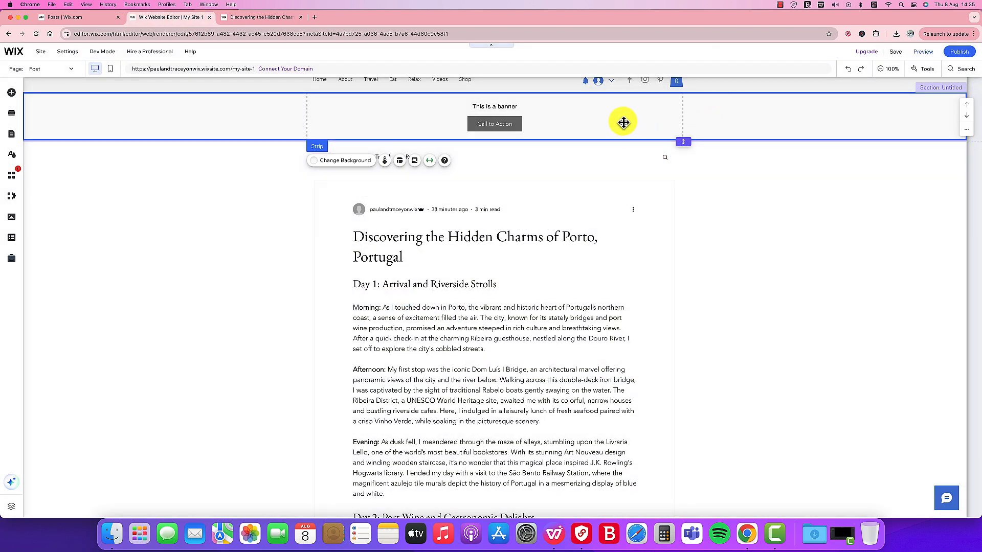
{"action": "mouse_move", "coordinate": [280, 126]}
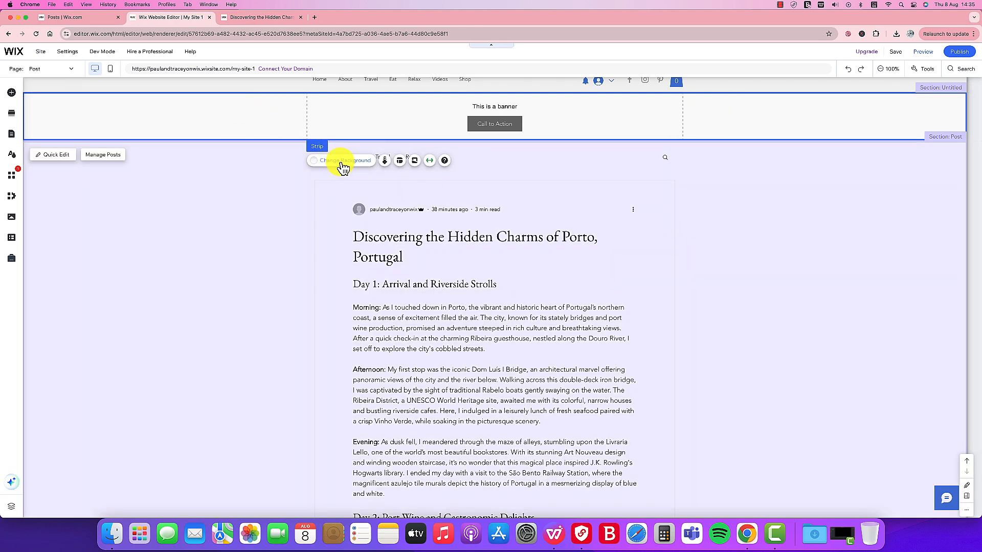
Change the banner strip's background to a solid blue colour via the Color Picker.
{"action": "left_click", "coordinate": [345, 160]}
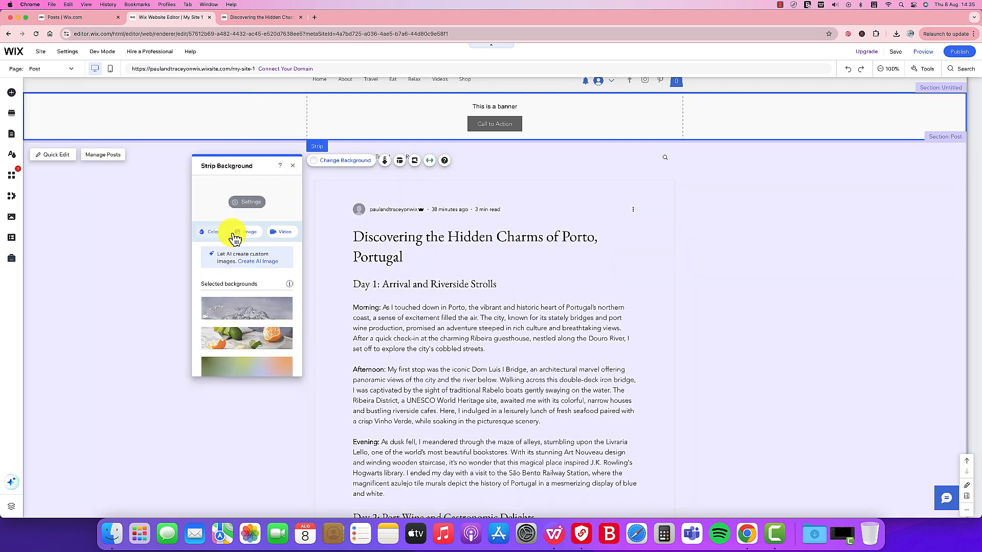
{"action": "left_click", "coordinate": [210, 233]}
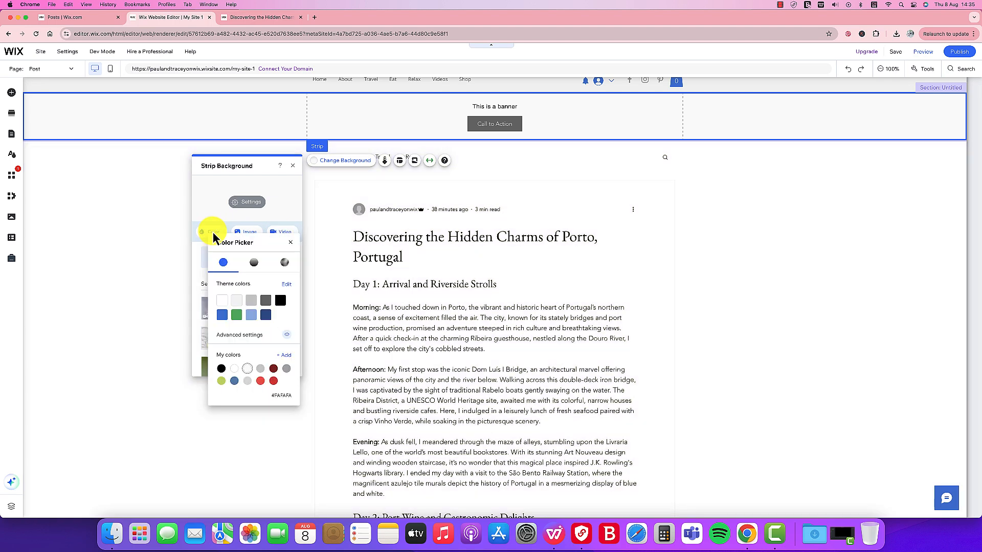
{"action": "left_click", "coordinate": [221, 315]}
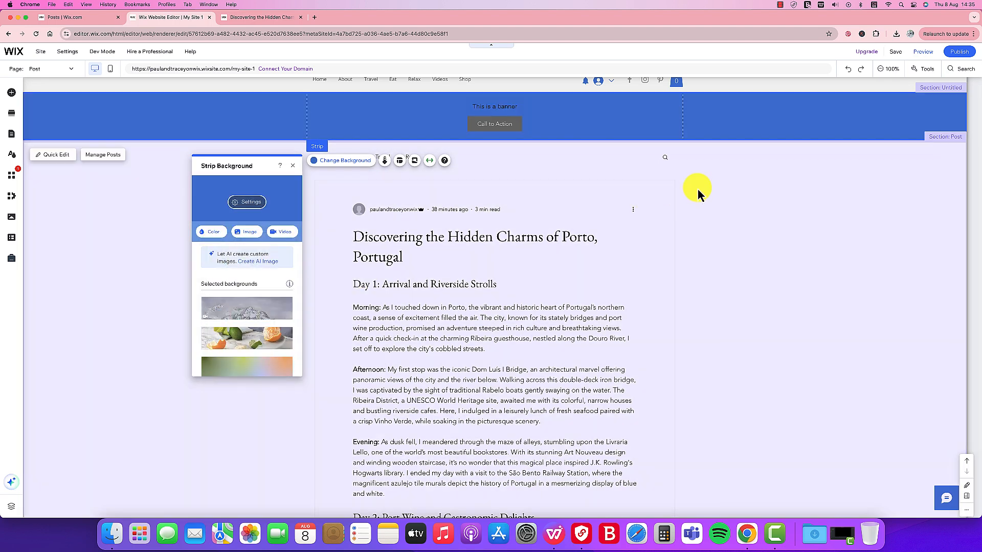
{"action": "mouse_move", "coordinate": [701, 191]}
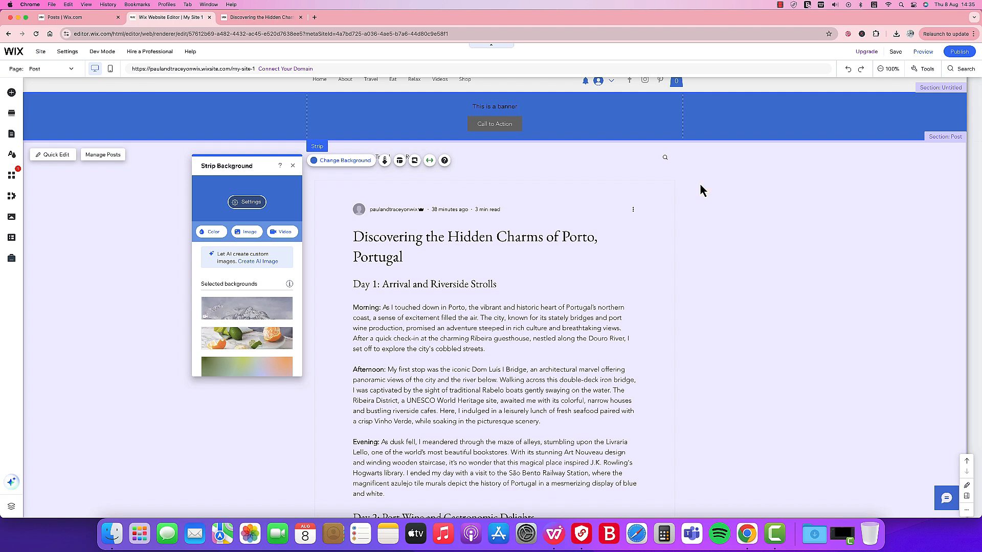